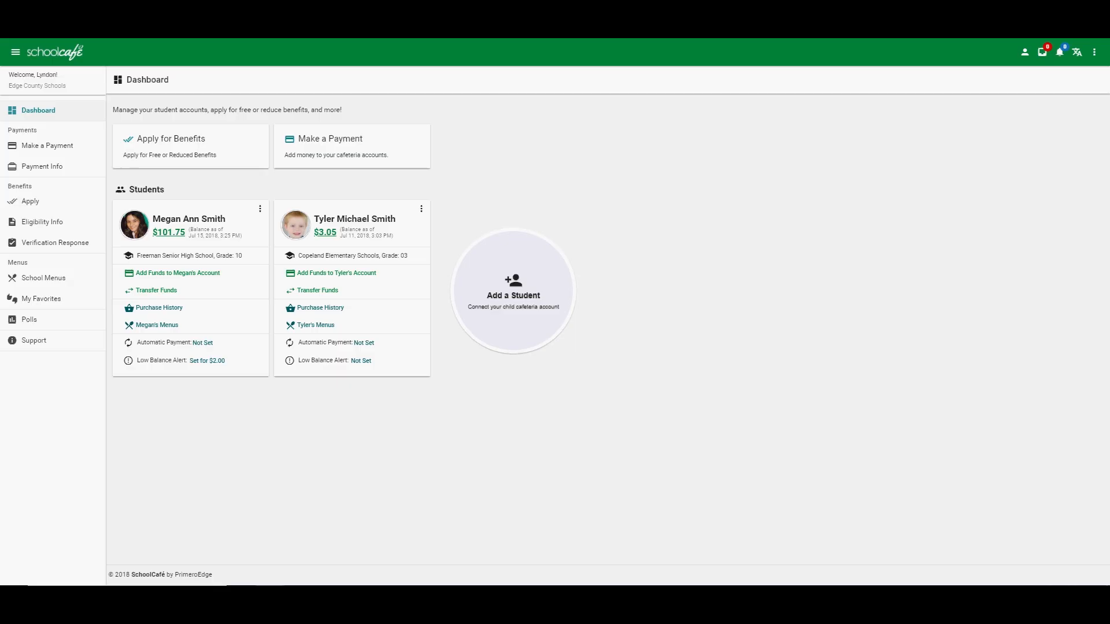
mouse_move(212, 460)
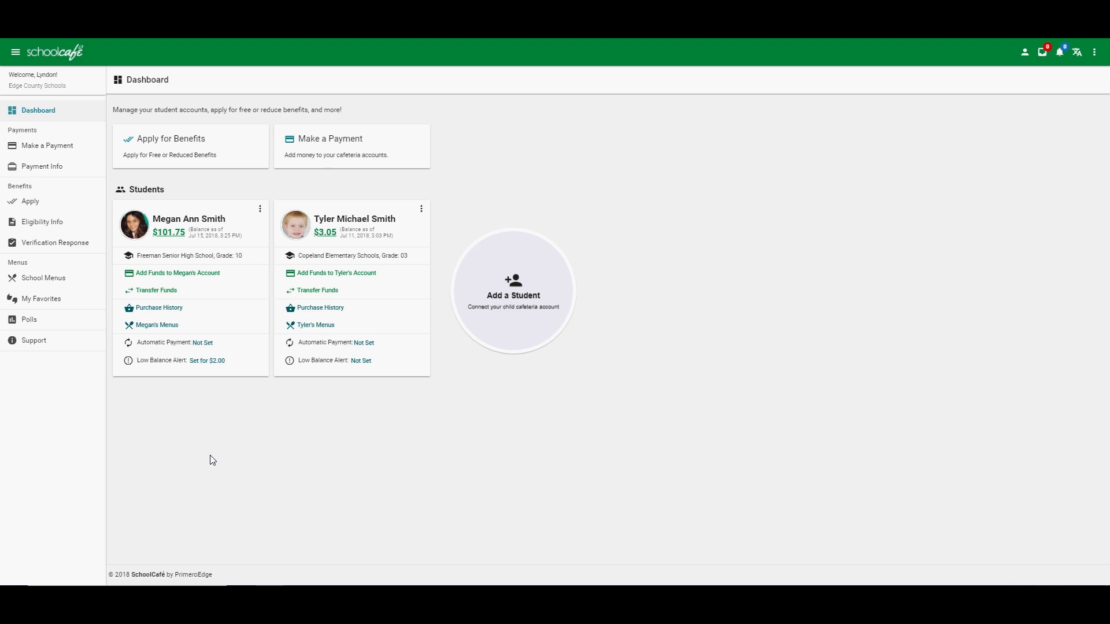
mouse_move(279, 453)
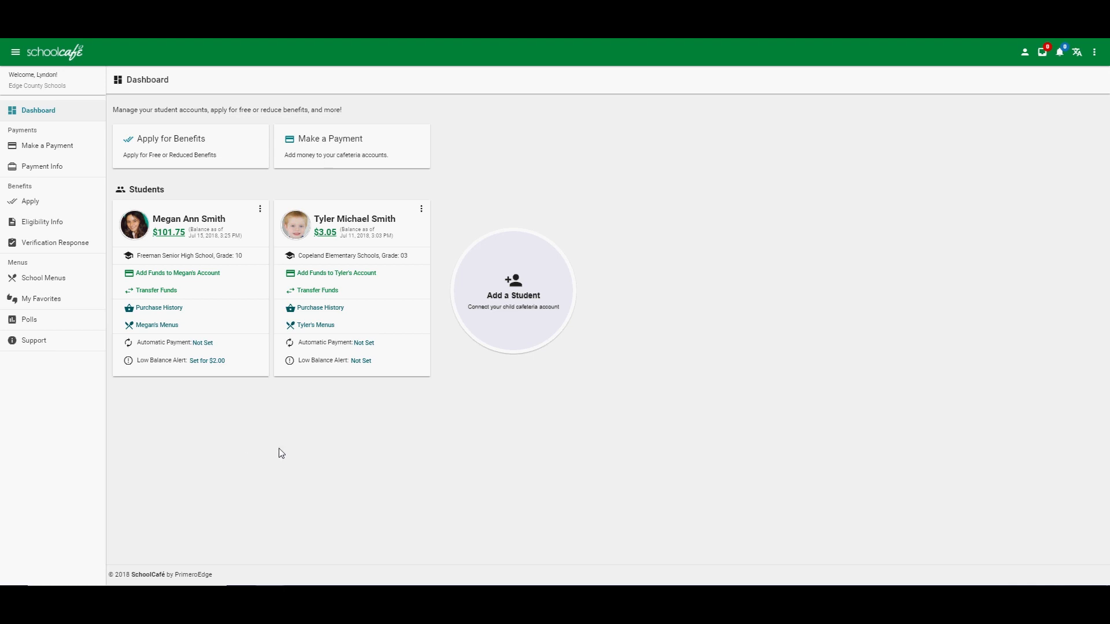
mouse_move(243, 229)
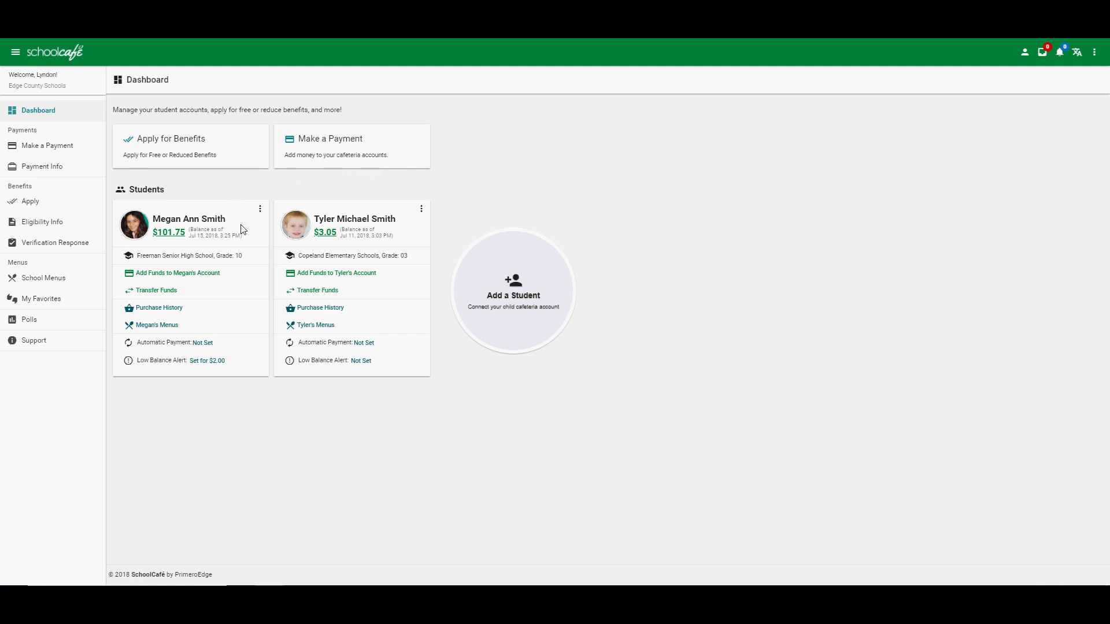
mouse_move(169, 233)
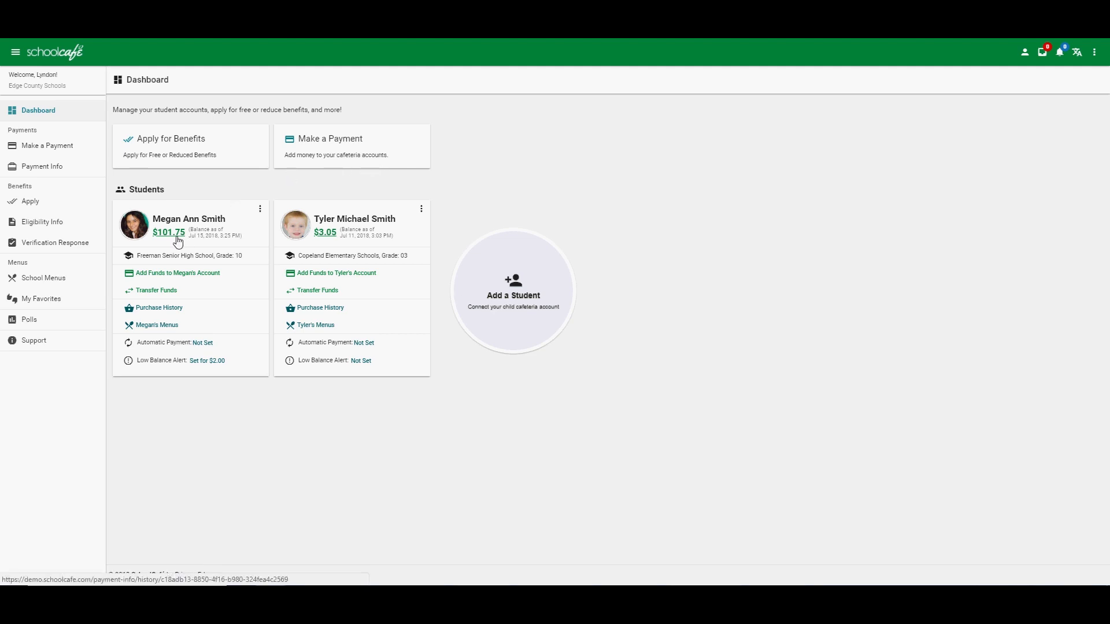
mouse_move(158, 307)
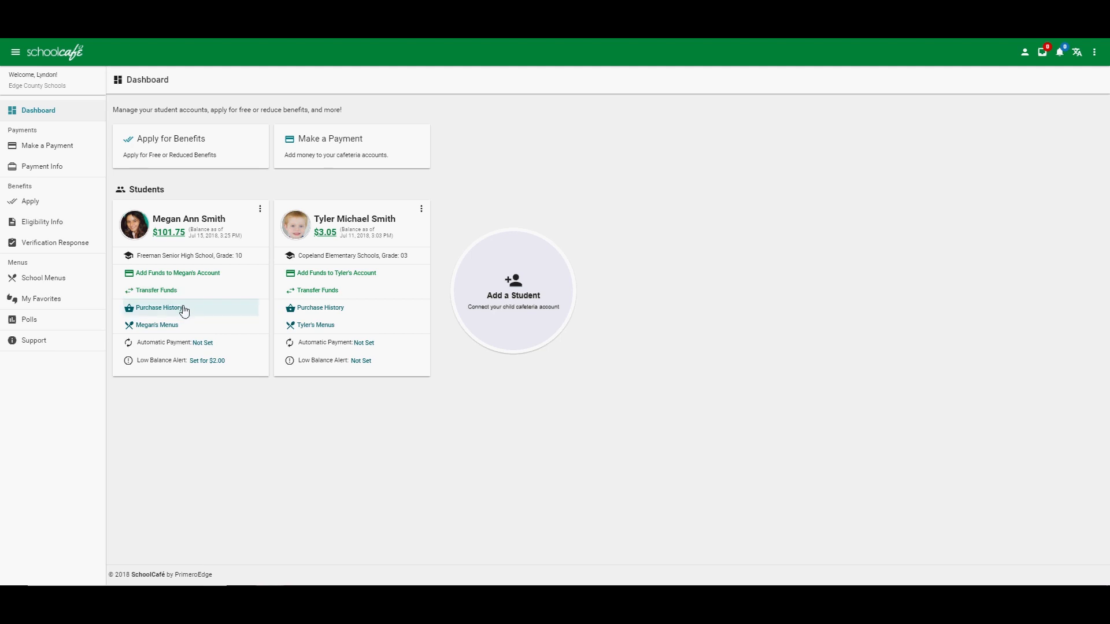
mouse_move(204, 351)
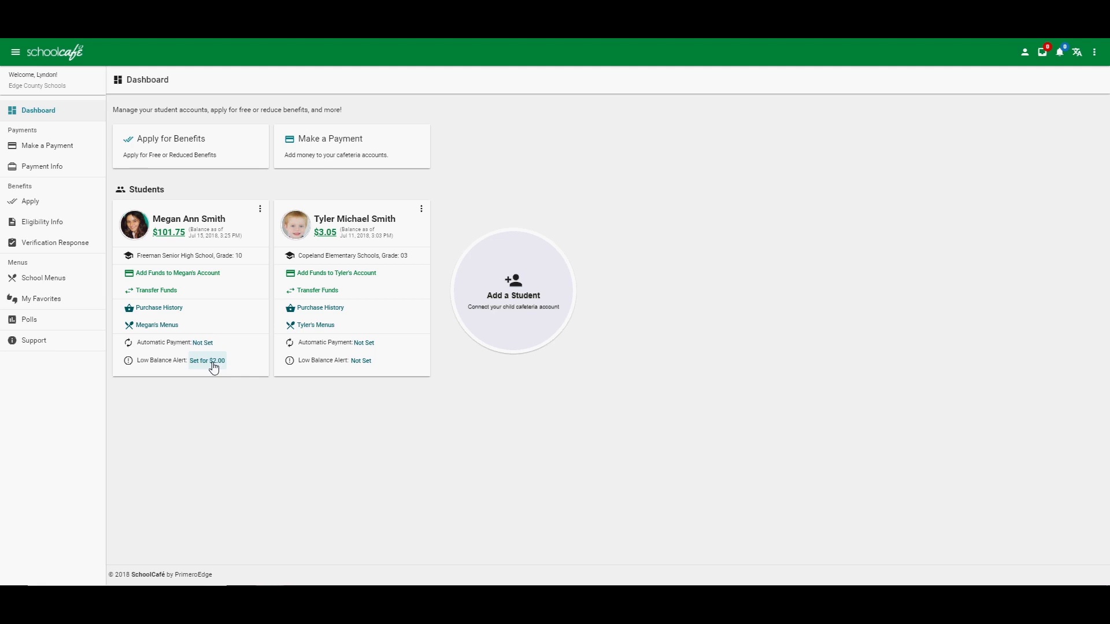
mouse_move(207, 367)
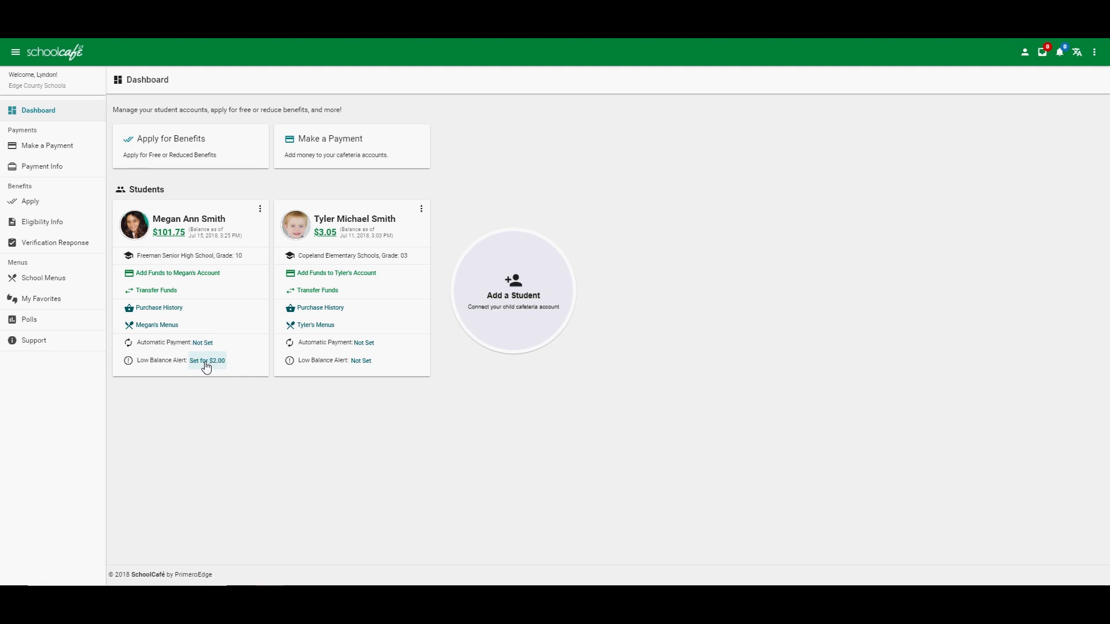
Start a food service payment from the Dashboard's Make a Payment card
click(46, 145)
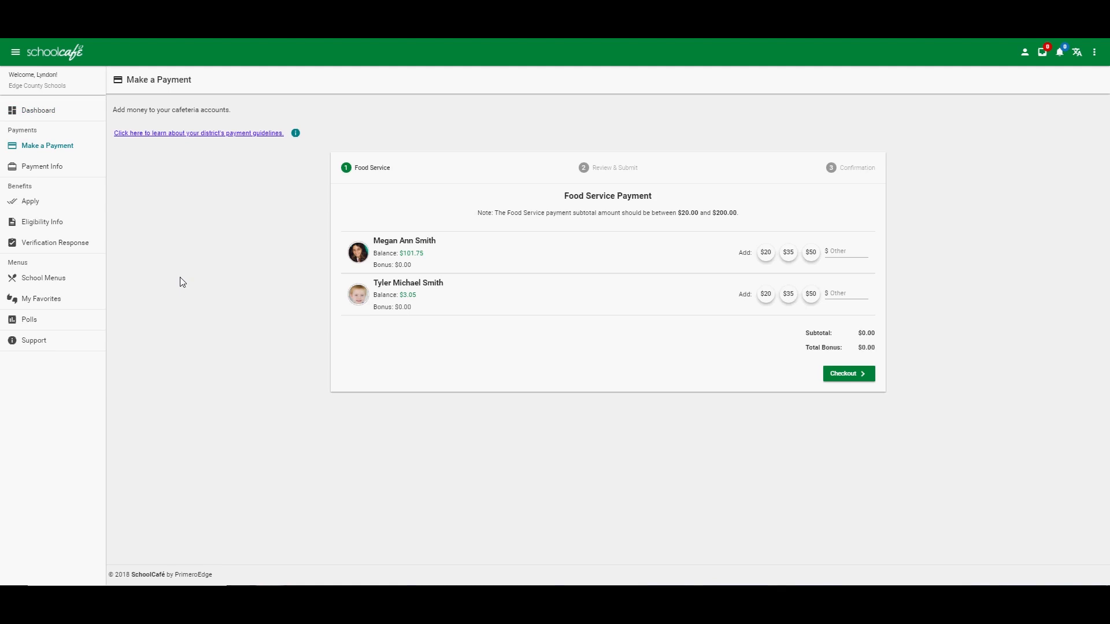
mouse_move(810, 267)
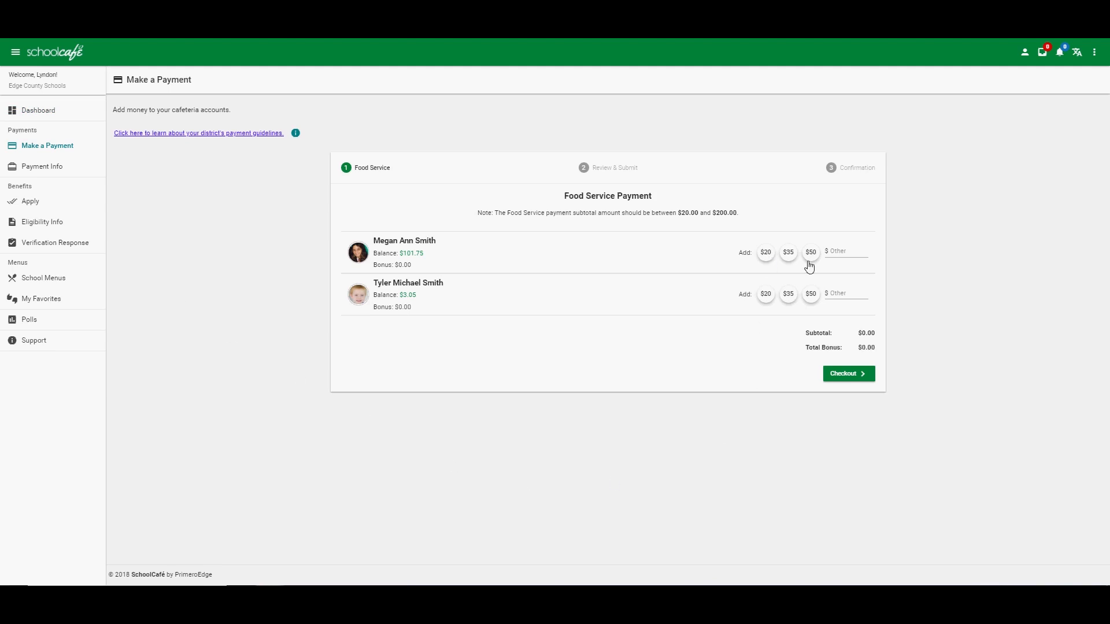
Add $20 to Megan's balance and proceed to checkout with a $21.00 grand total
click(766, 252)
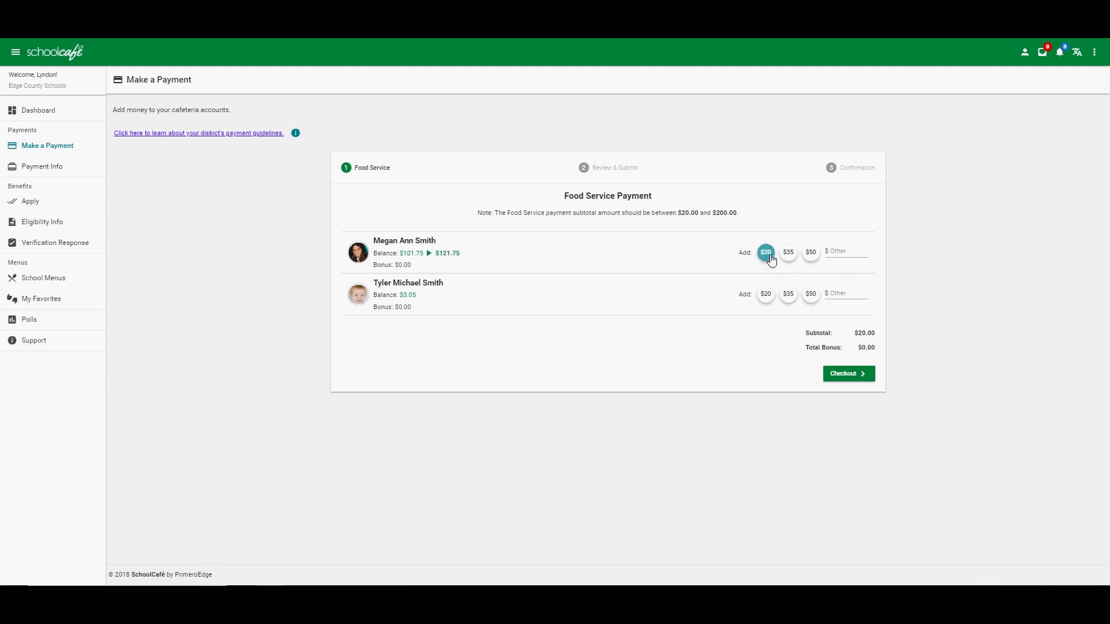
mouse_move(848, 373)
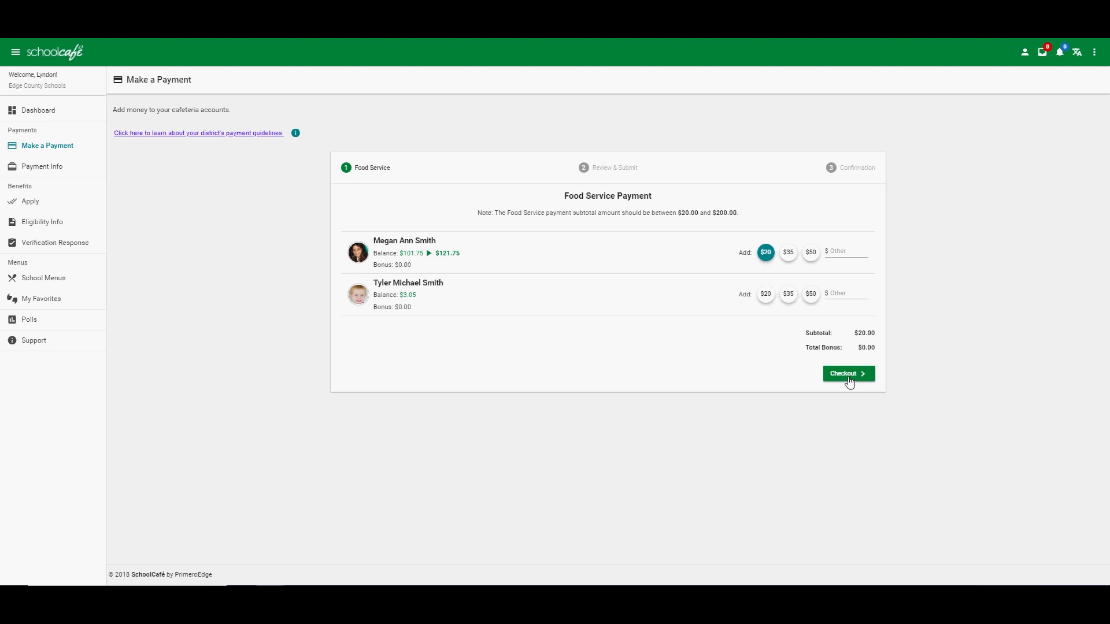
click(848, 374)
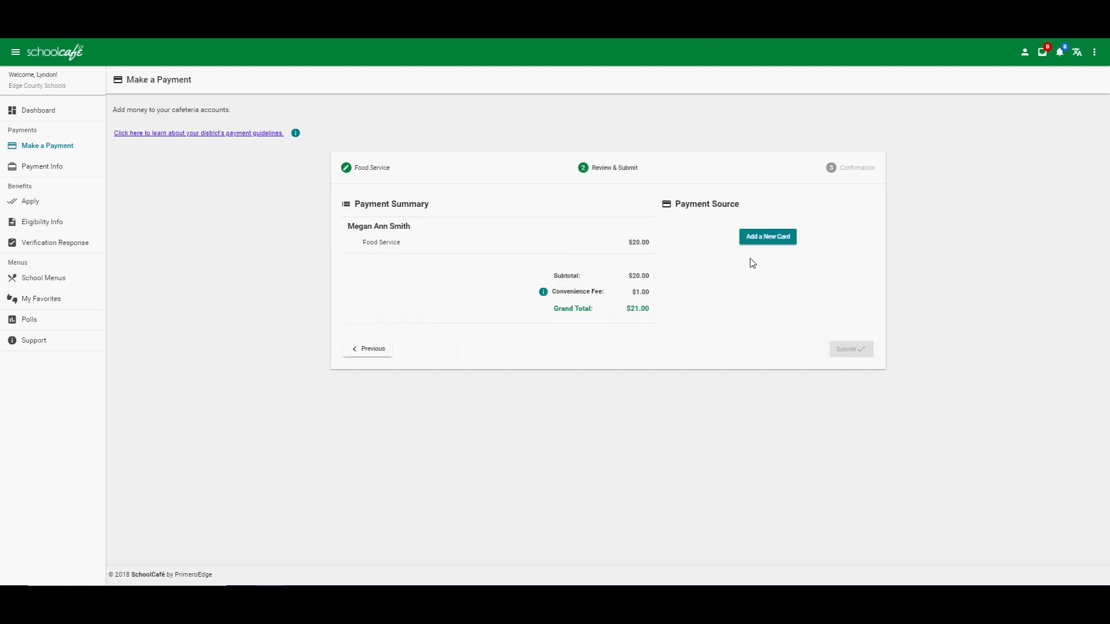
Add a new Visa card ending in 1111, expiring 05/19, as the payment source
click(768, 236)
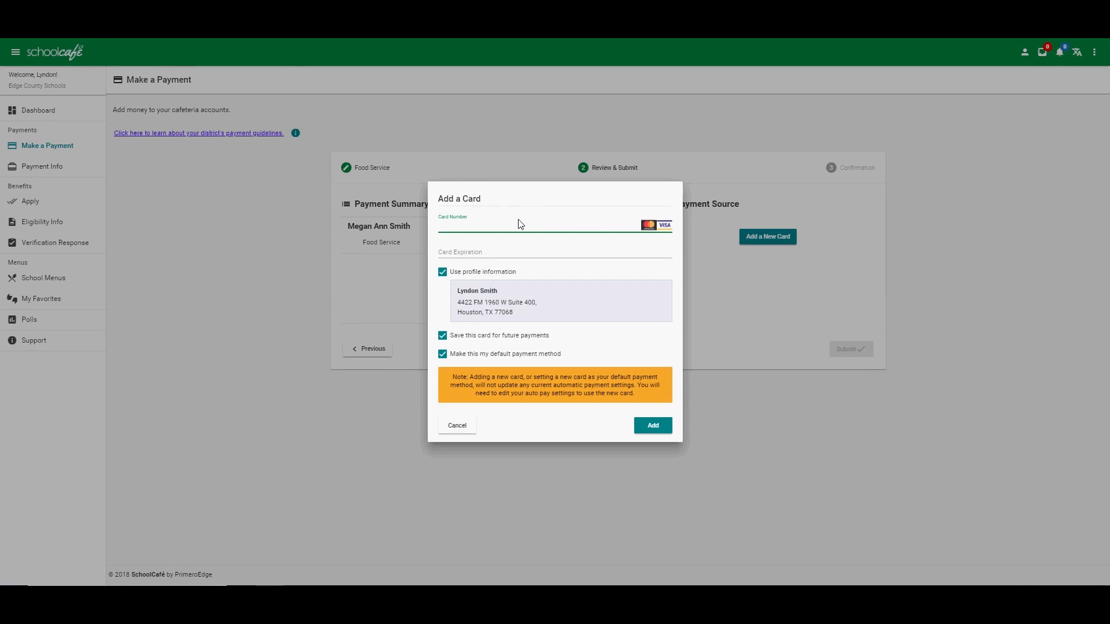
text(4111 1111 1111 1111)
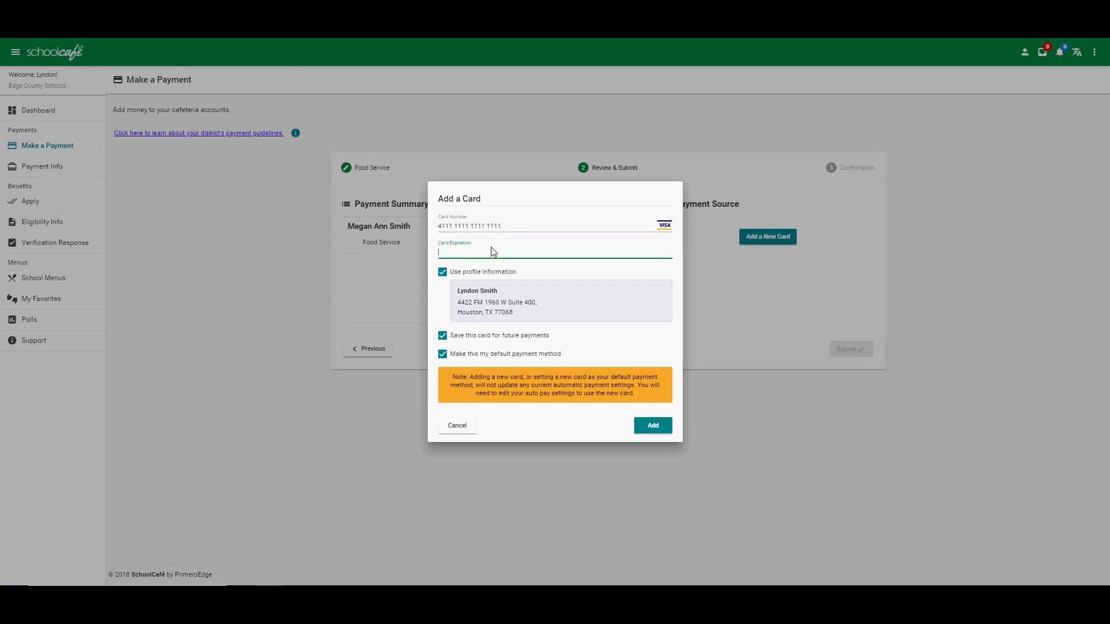
text(05/19)
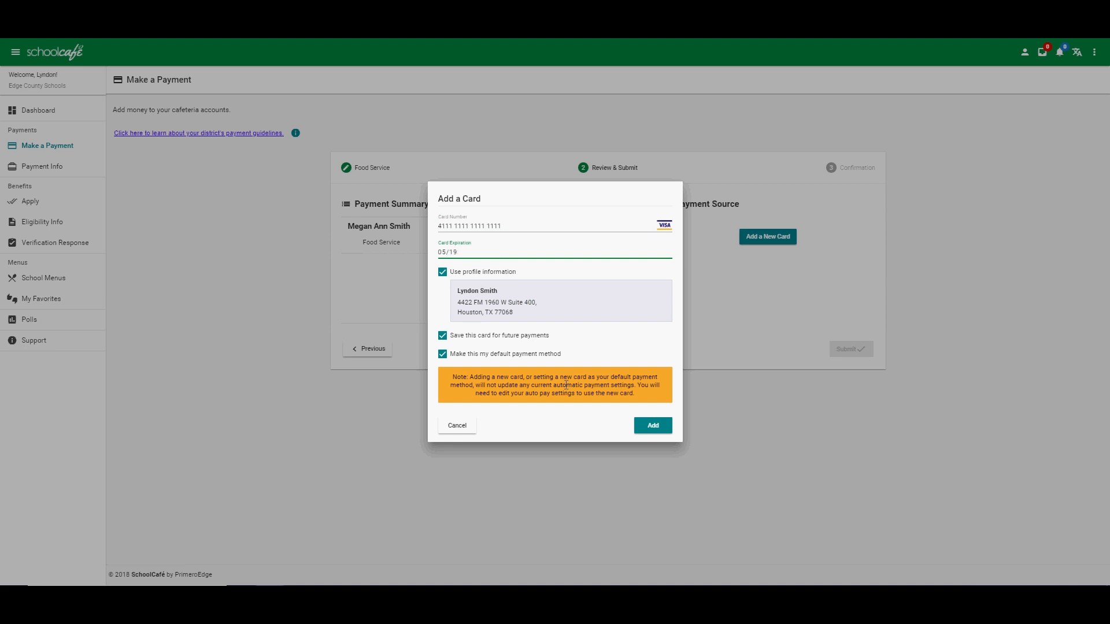
click(651, 426)
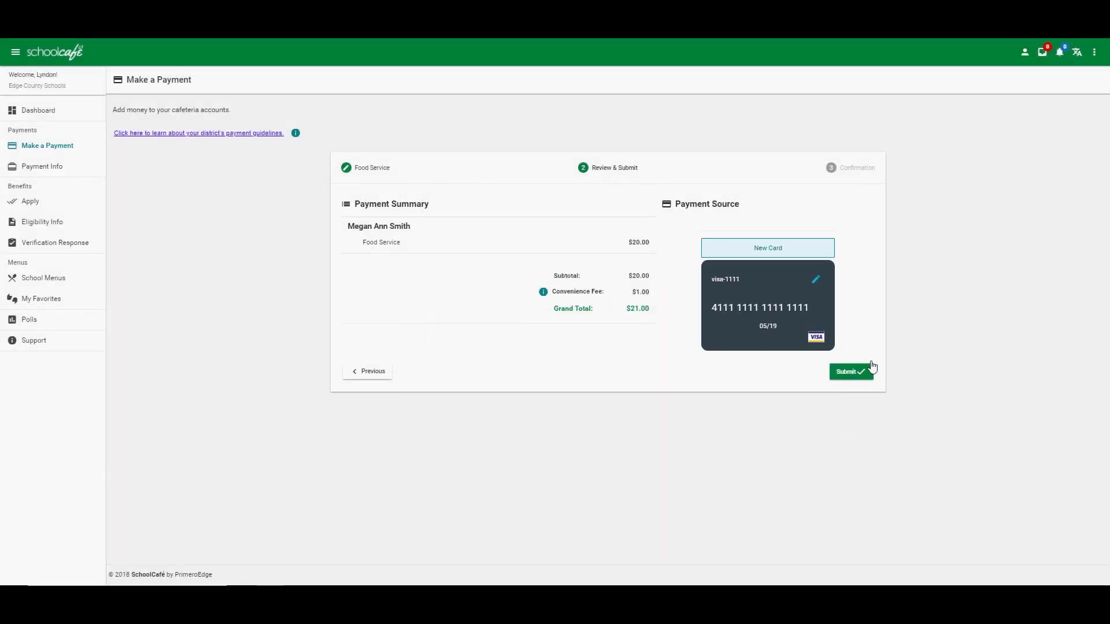
Submit the $21.00 payment and view it as approved in Payment History
click(850, 371)
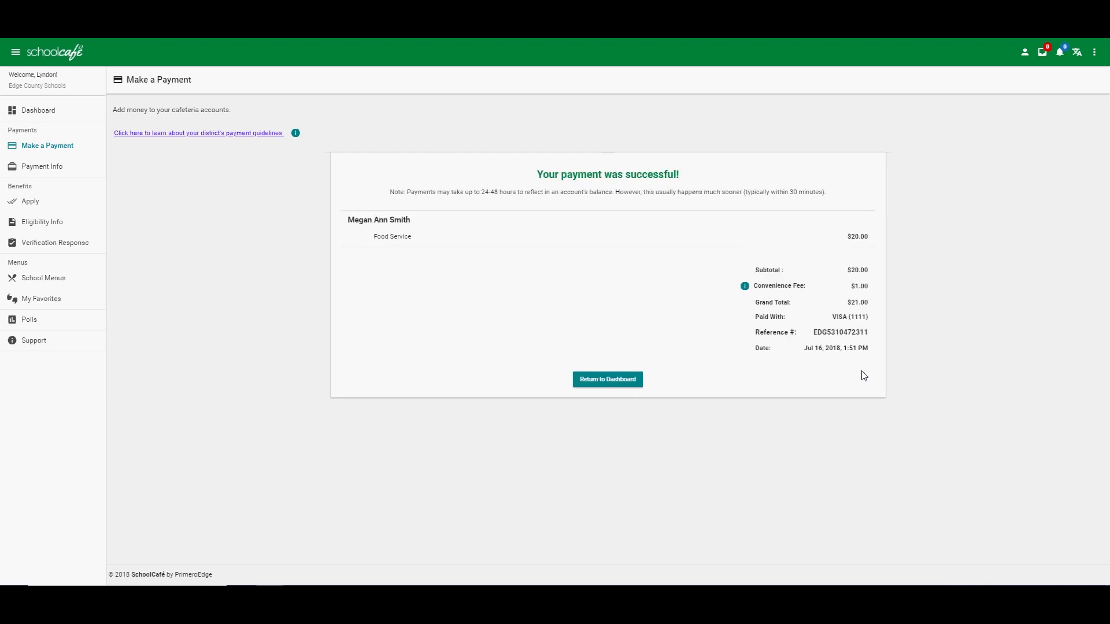
click(606, 379)
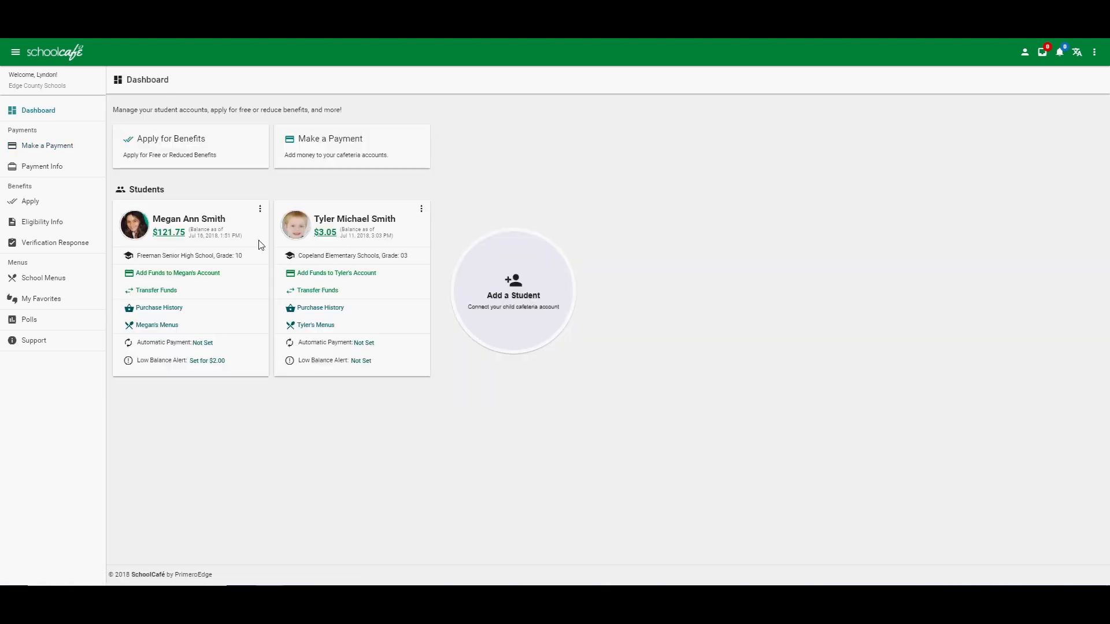
mouse_move(42, 167)
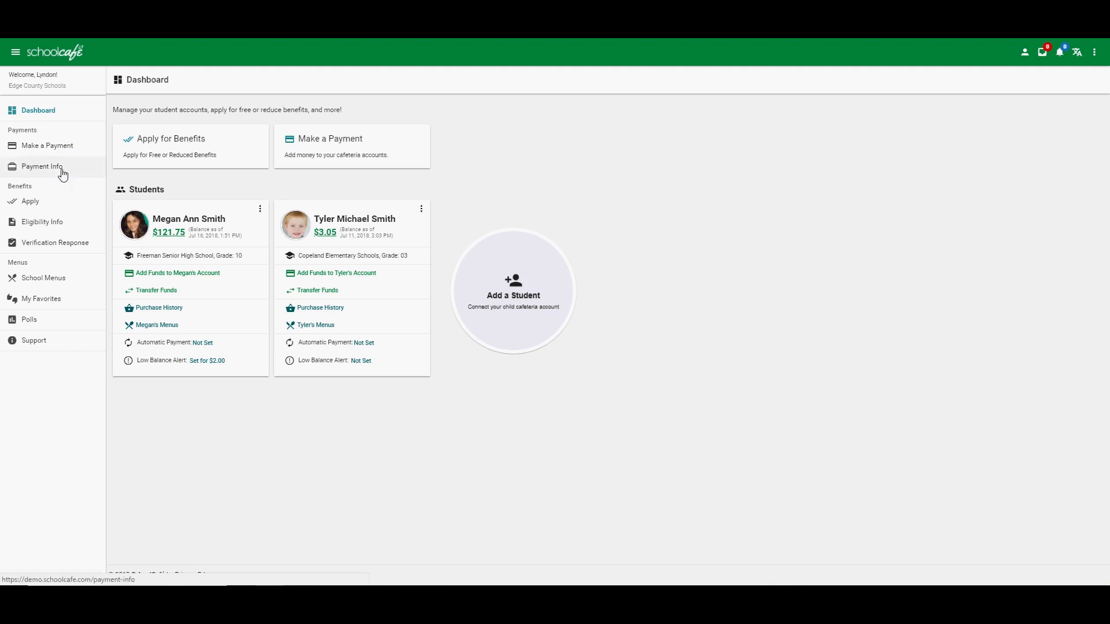
click(42, 166)
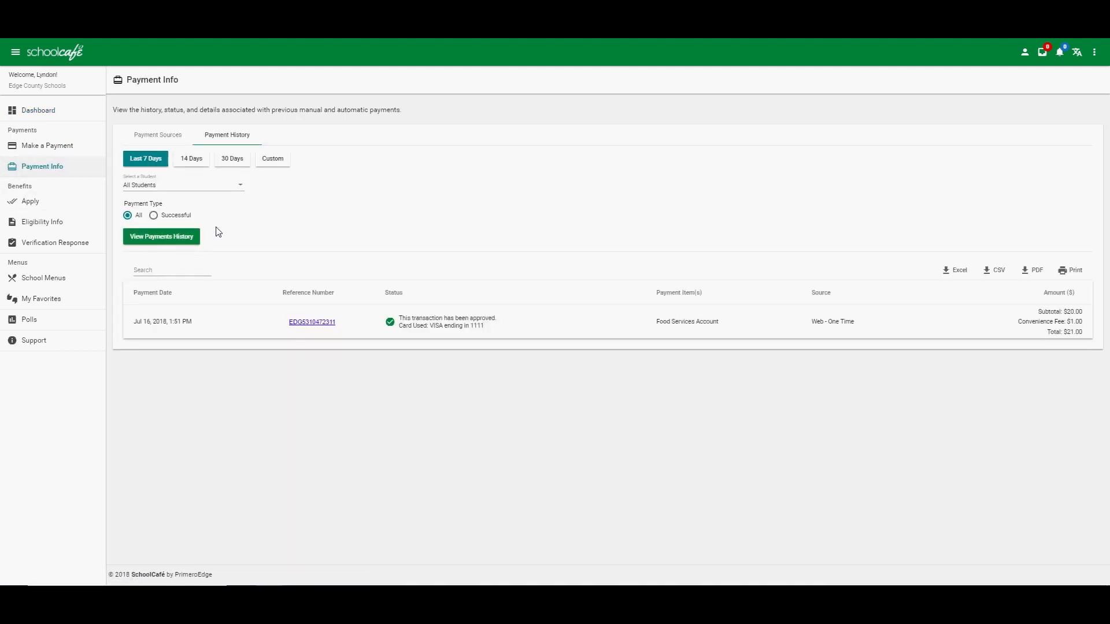
mouse_move(183, 294)
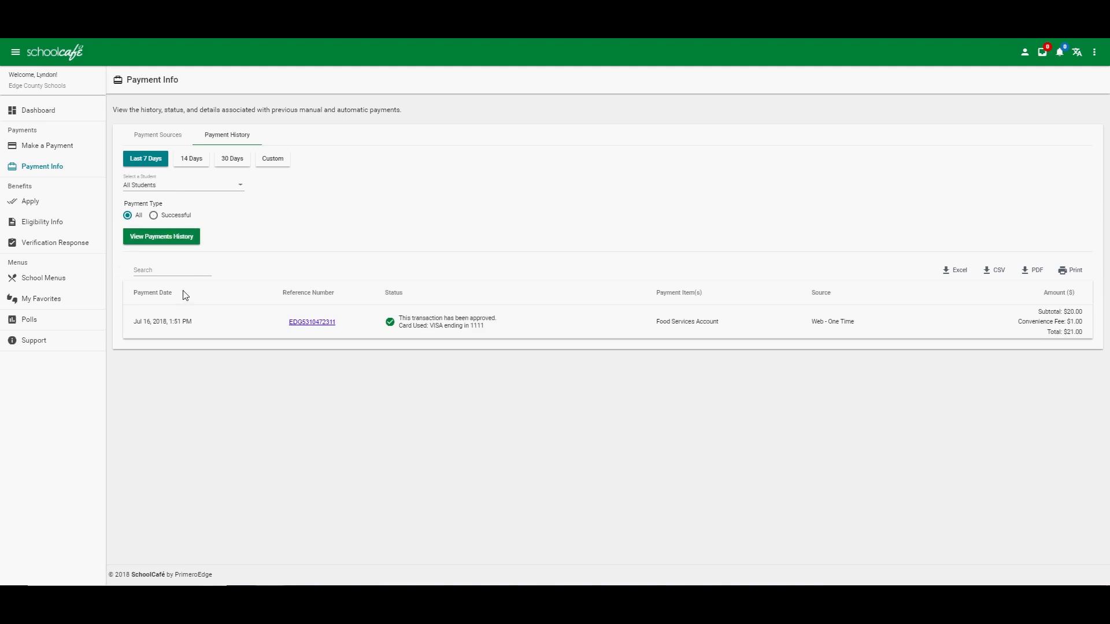